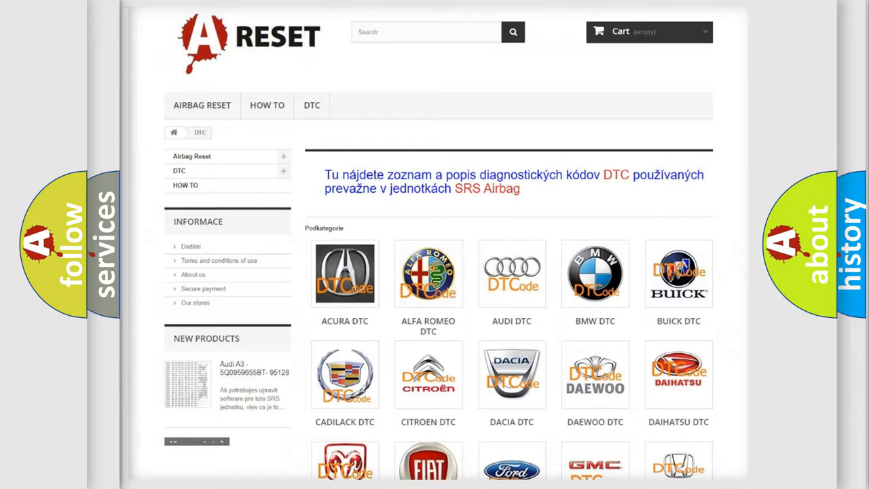
Open the Jeep DTC tile from the brand catalogue and browse the Jeep code list.
scroll(down, 3)
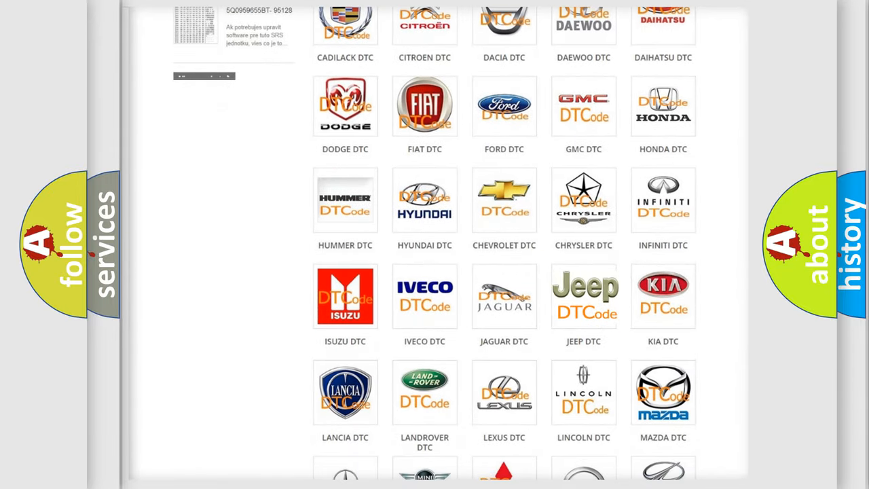
click(583, 295)
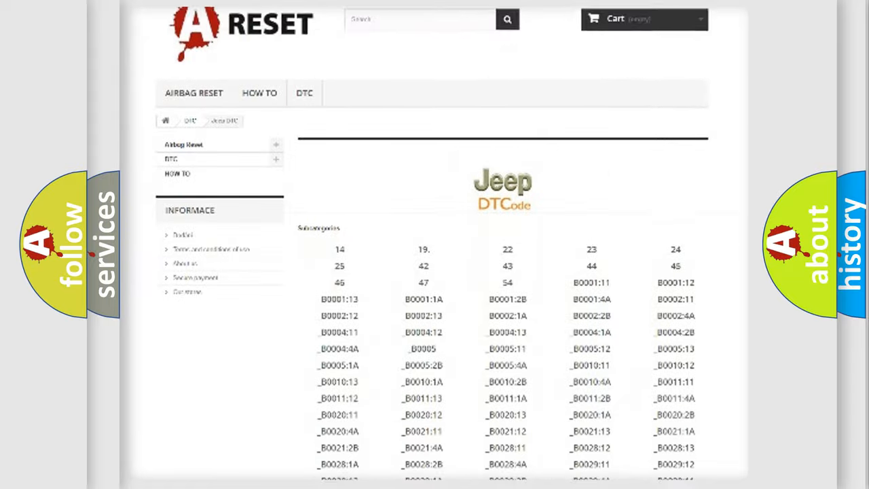
scroll(down, 3)
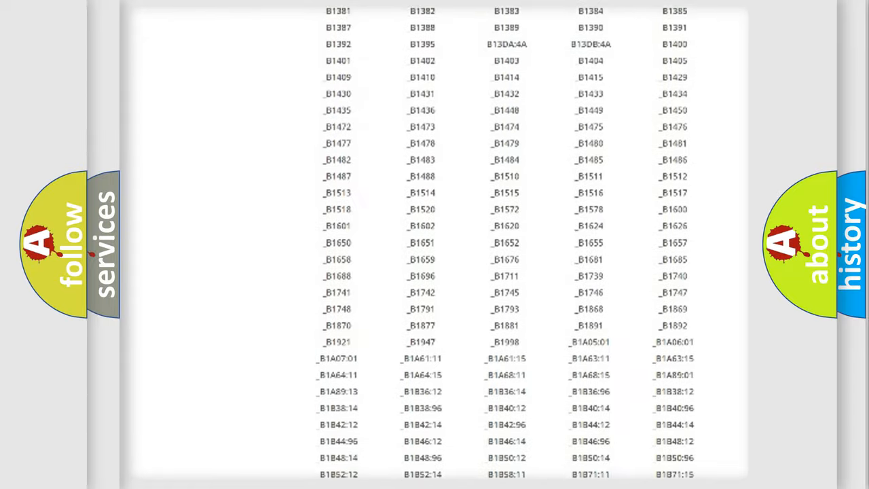
scroll(up, 3)
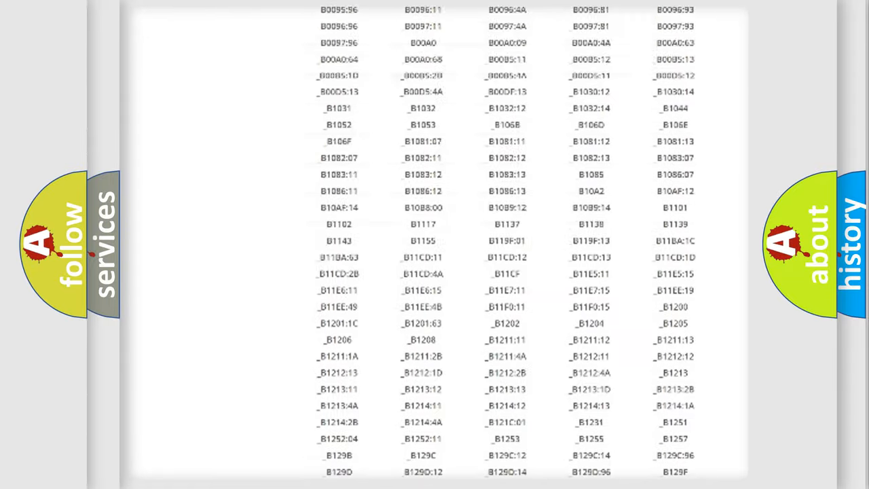
scroll(up, 3)
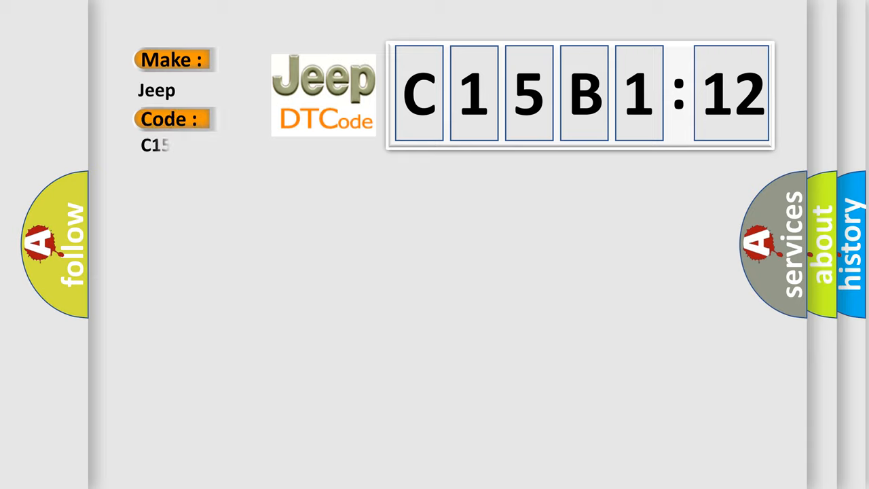
Type 5B112 after C1 so the Code field reads C15B112.
text(5B112)
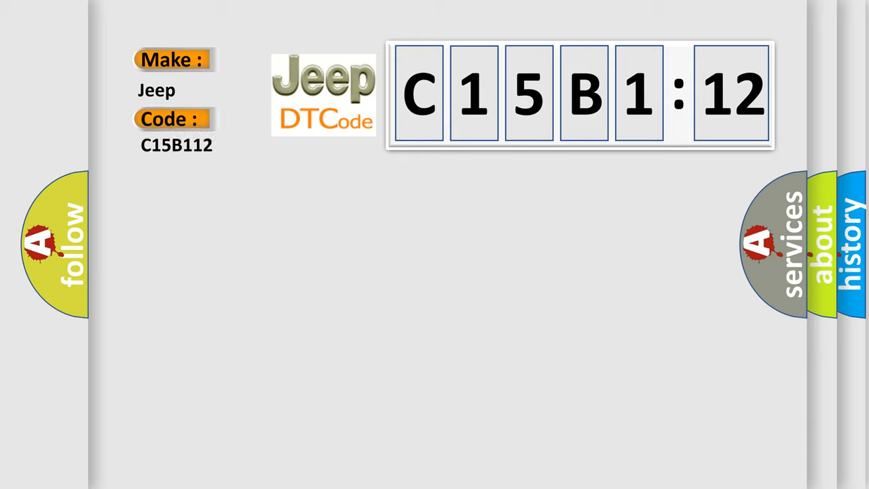